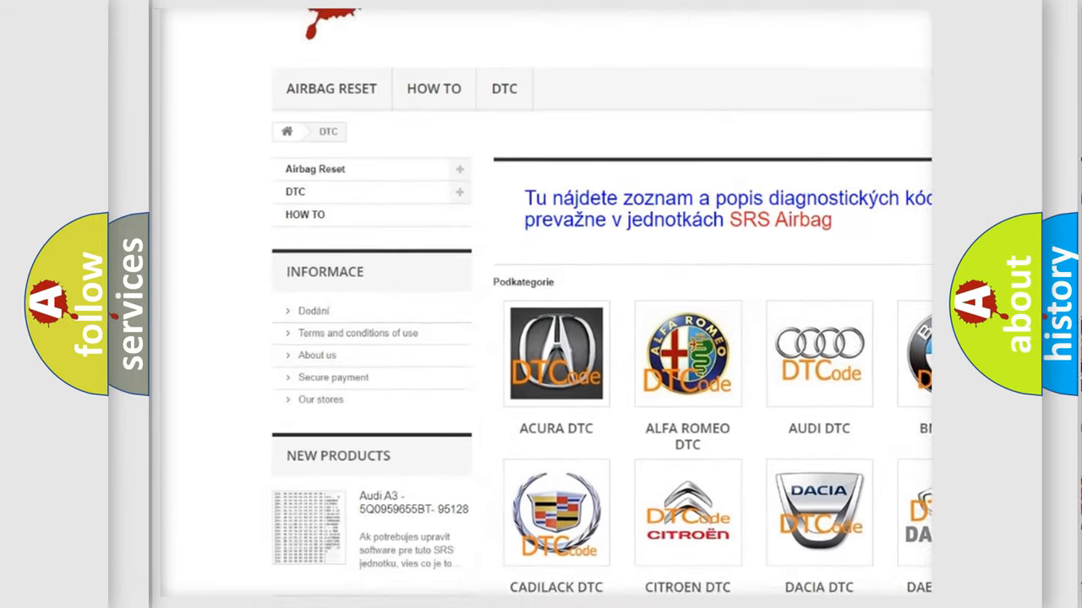
scroll(down, 3)
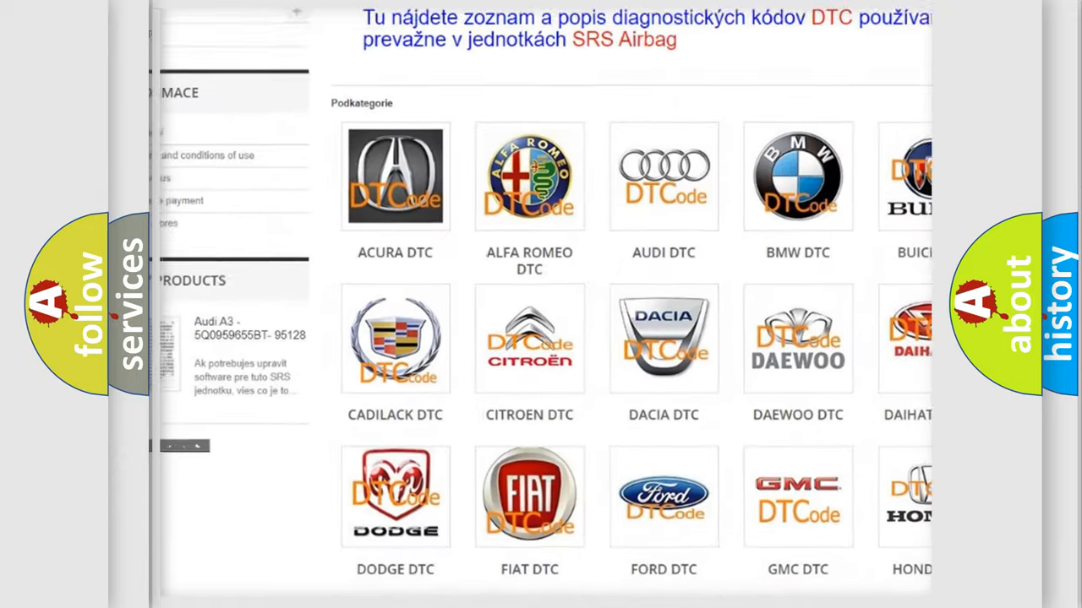